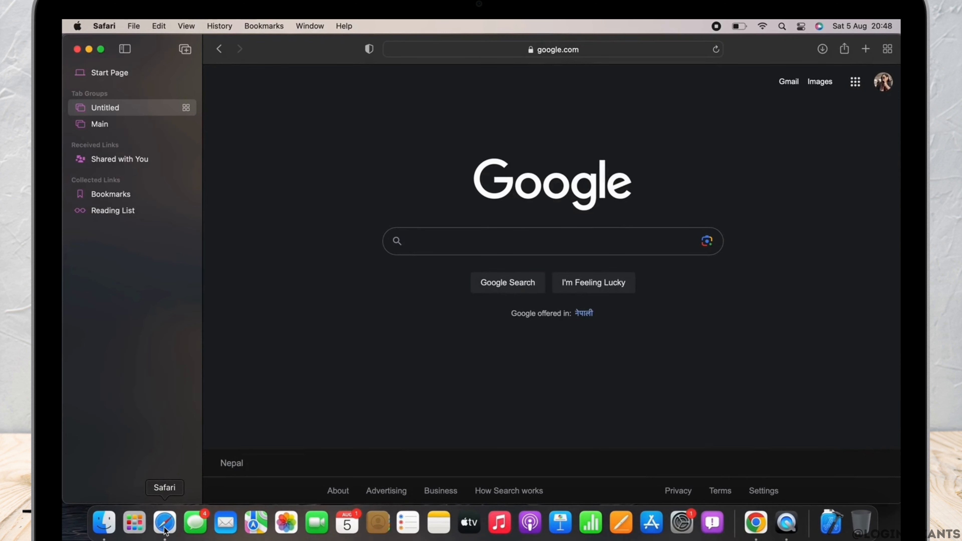
pyautogui.moveTo(486, 79)
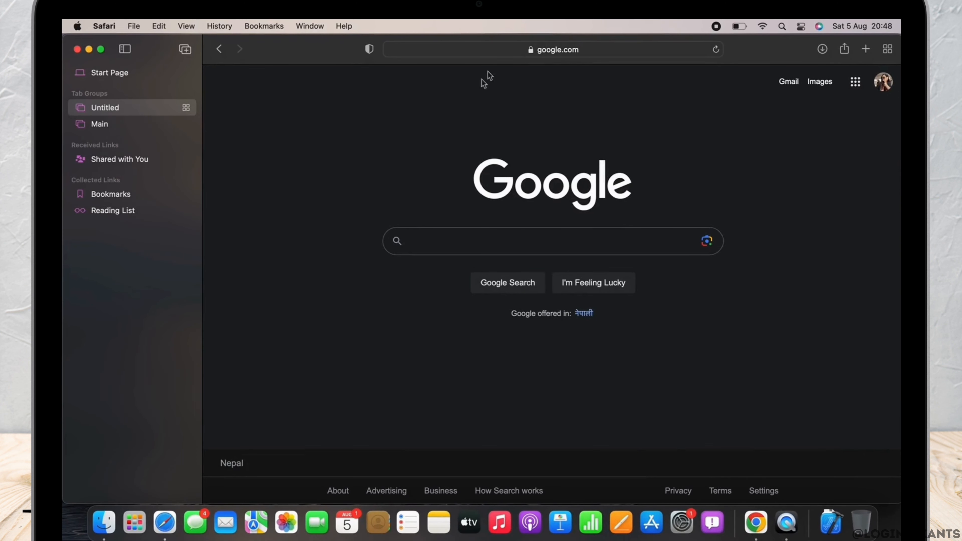
# - Load forbes.com/coupons/godaddy to reach the Forbes GoDaddy promo codes page
pyautogui.write('forbes.com/coupons')
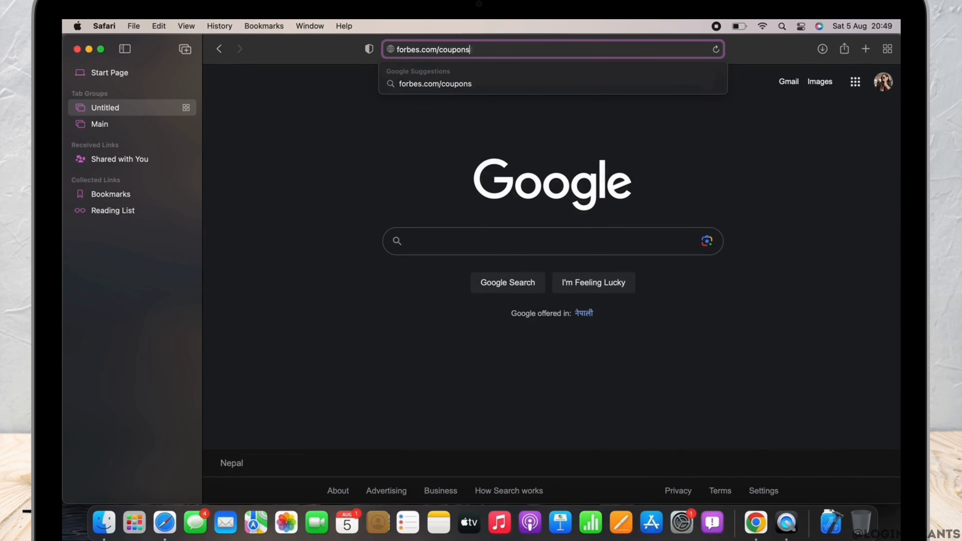
pyautogui.write('/godaddy')
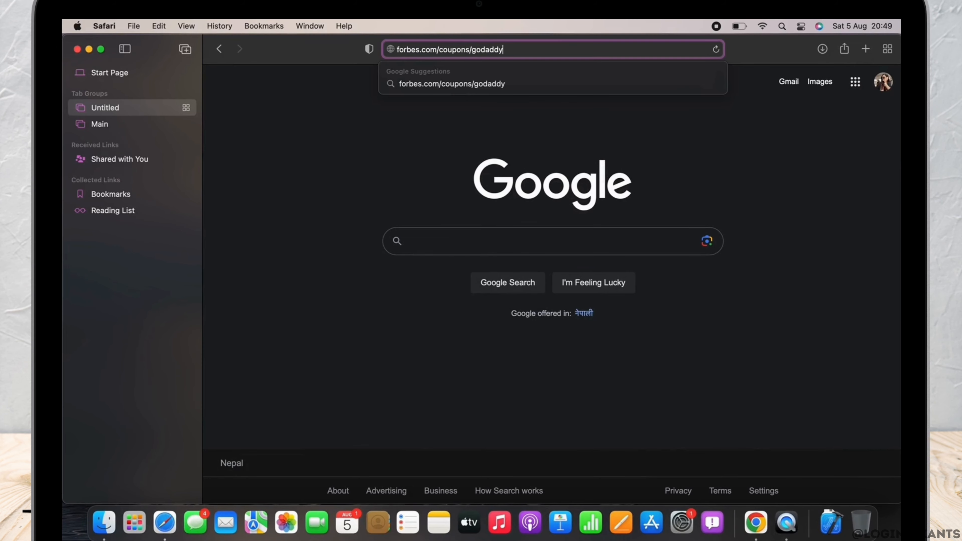
pyautogui.press('Return')
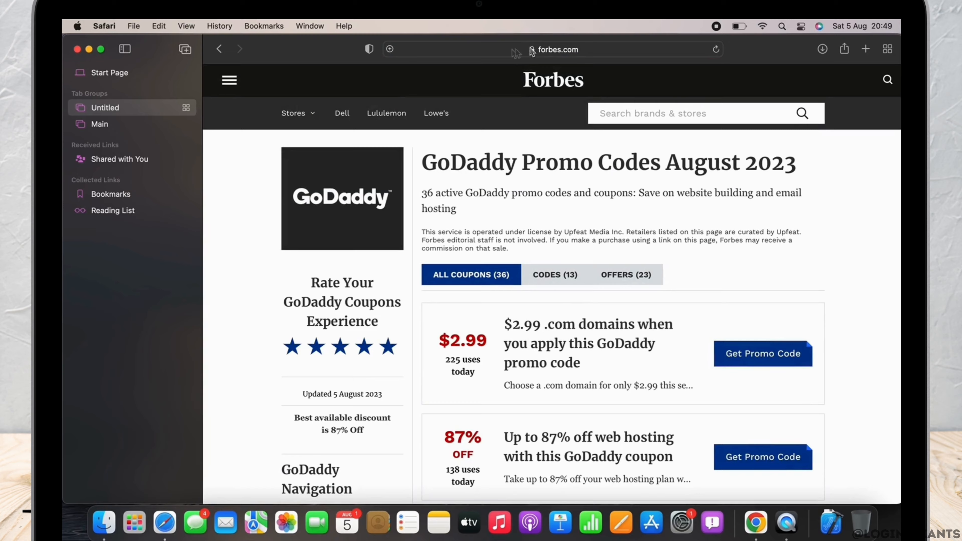
pyautogui.scroll(-3)
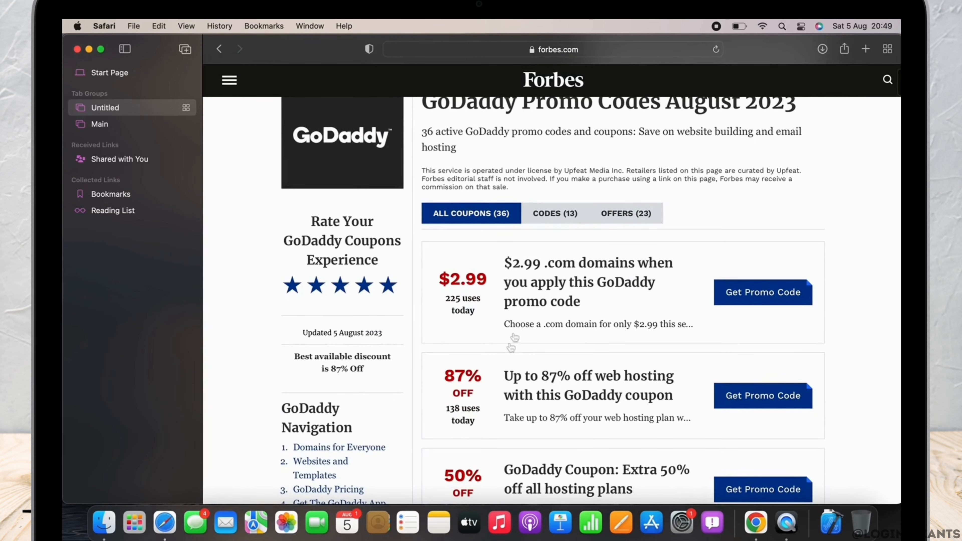
pyautogui.scroll(-3)
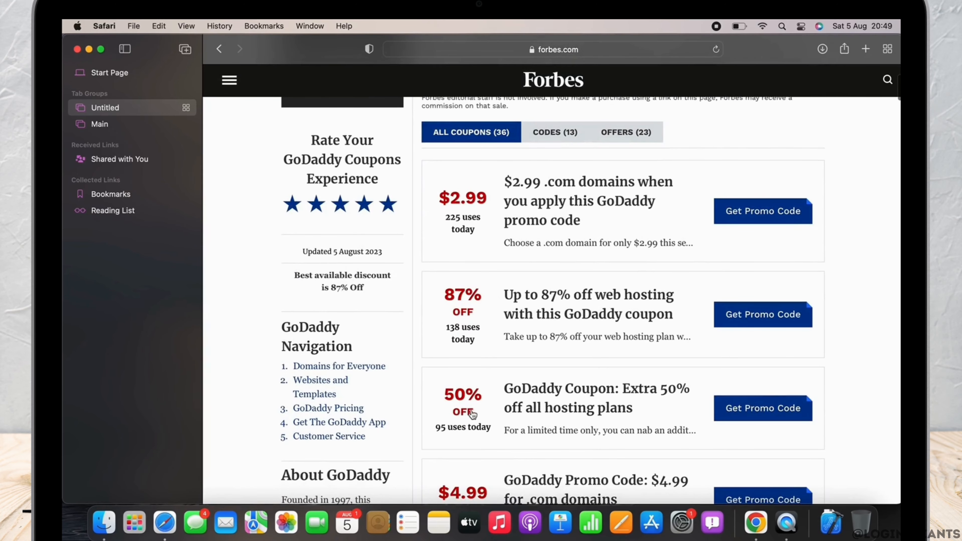
pyautogui.scroll(-3)
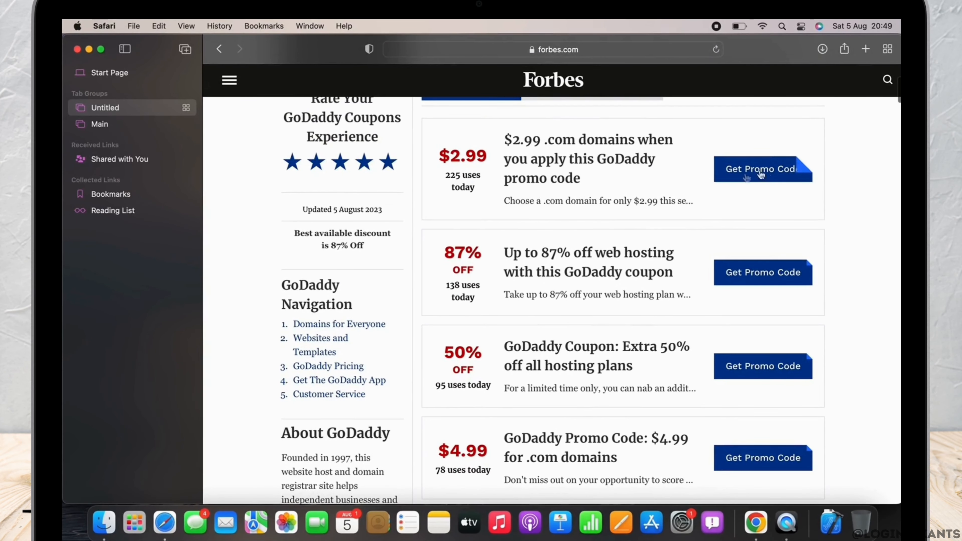
# - Reveal and copy code GDD2dom for $2.99 .com domains, then visit GoDaddy
pyautogui.click(763, 169)
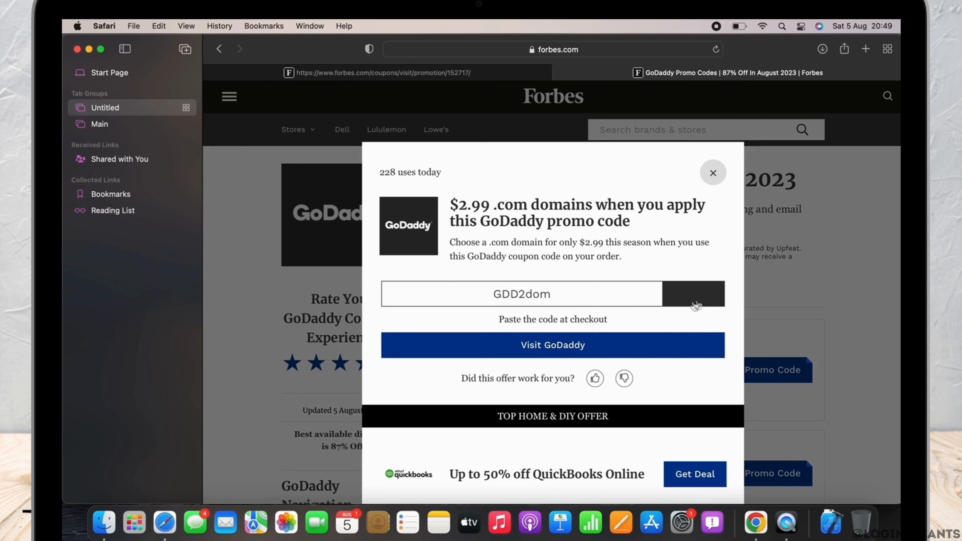
pyautogui.click(692, 294)
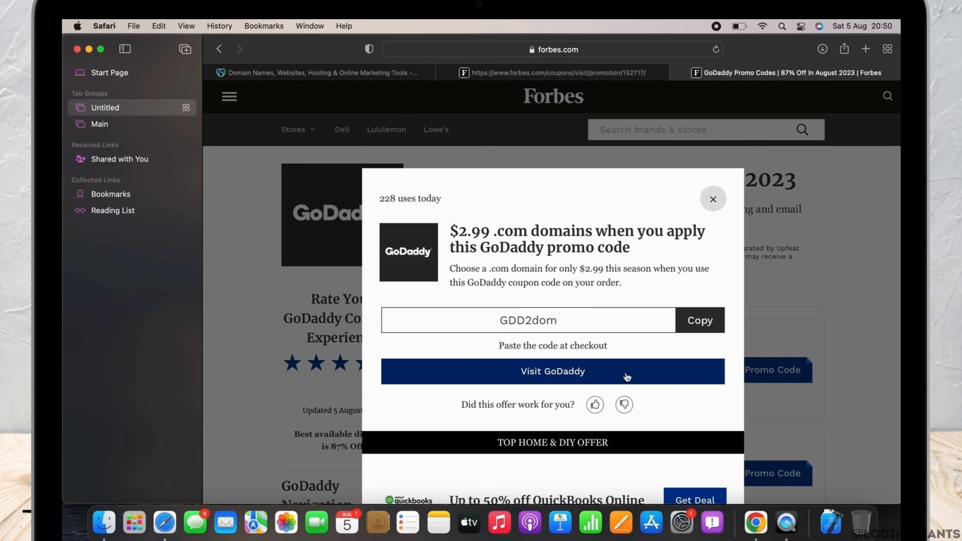
pyautogui.click(552, 371)
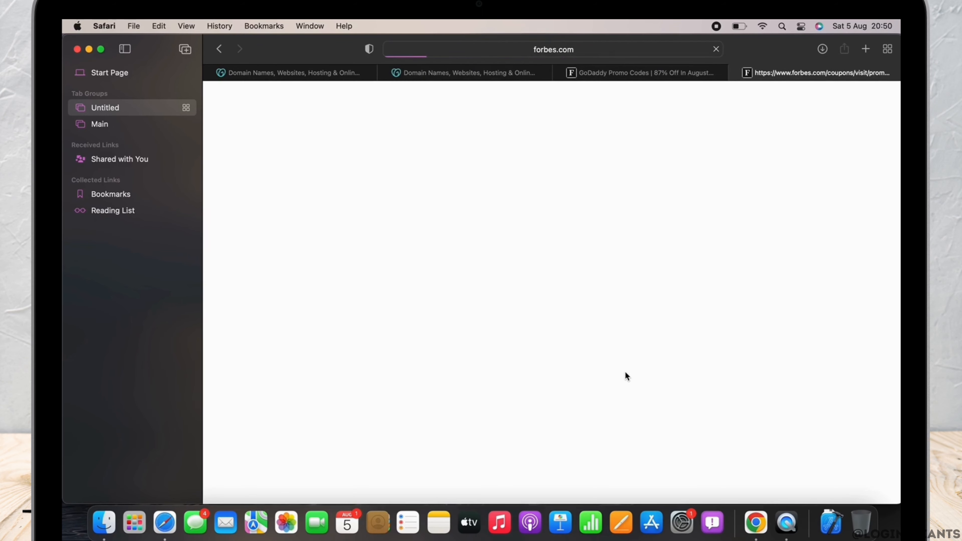